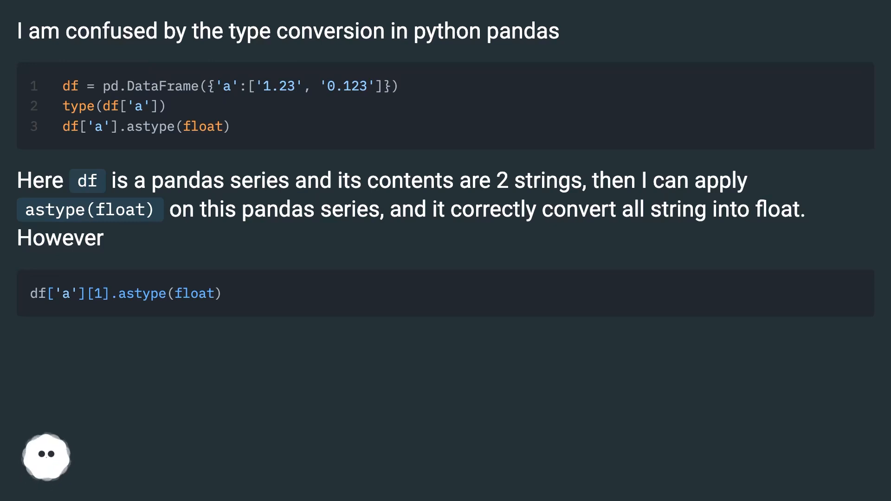
scroll(down, 3)
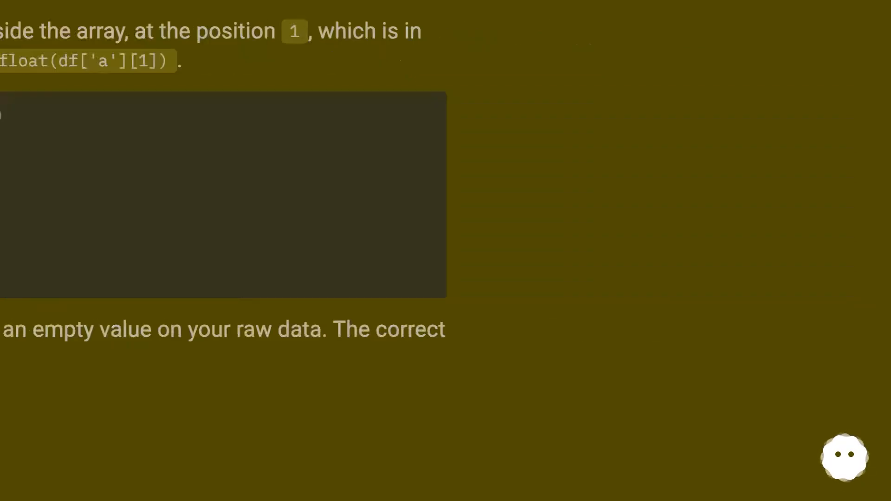
scroll(down, 3)
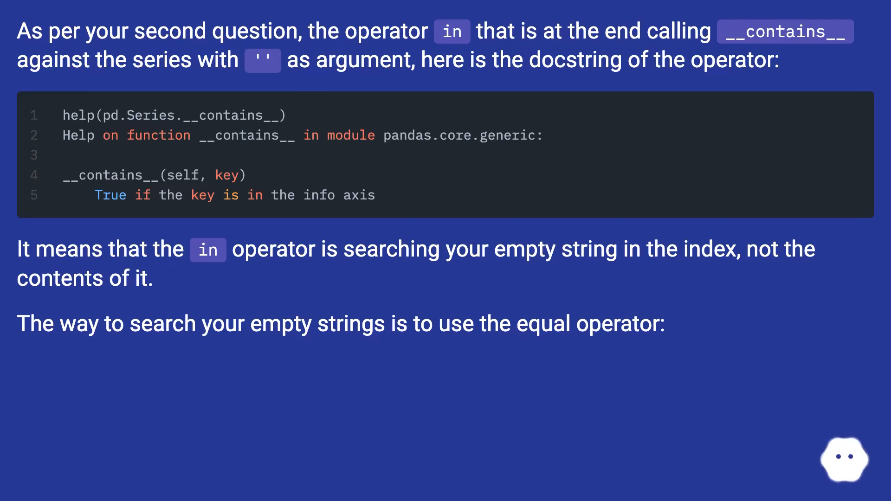
scroll(down, 3)
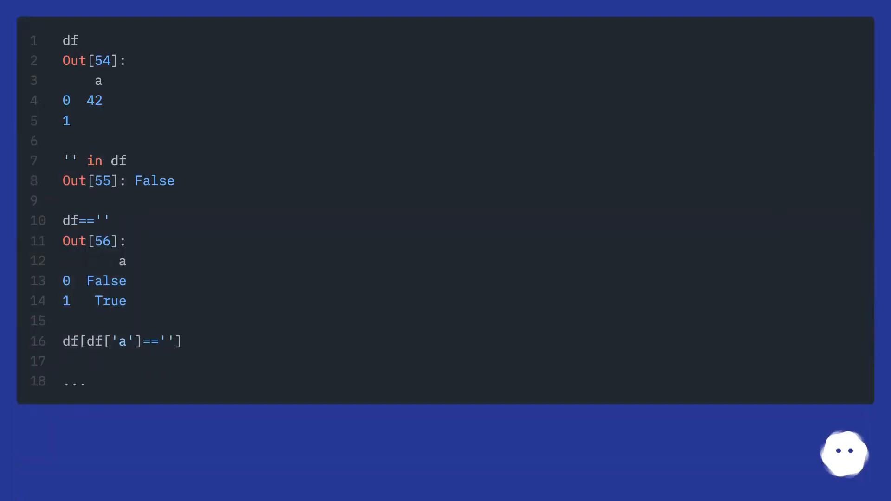